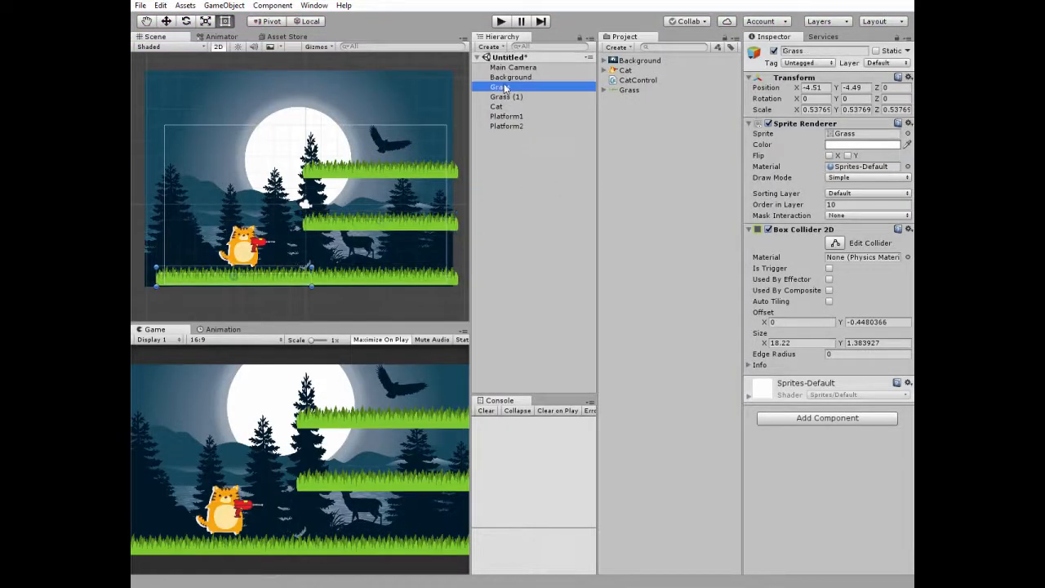
Inspect the Grass (1), Background and Cat objects in the Inspector
{"action": "left_click", "coordinate": [506, 96]}
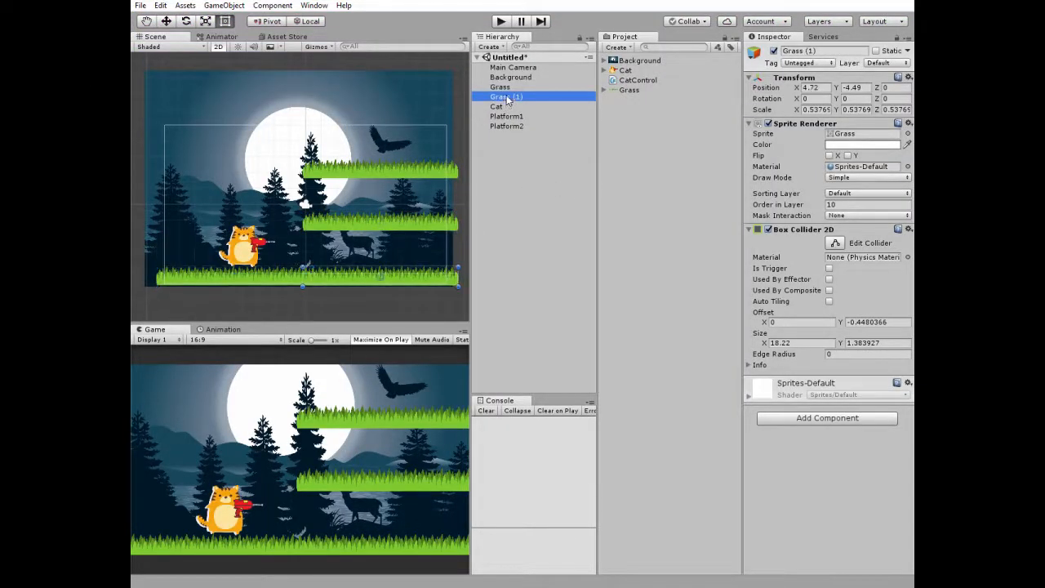
{"action": "left_click", "coordinate": [499, 86]}
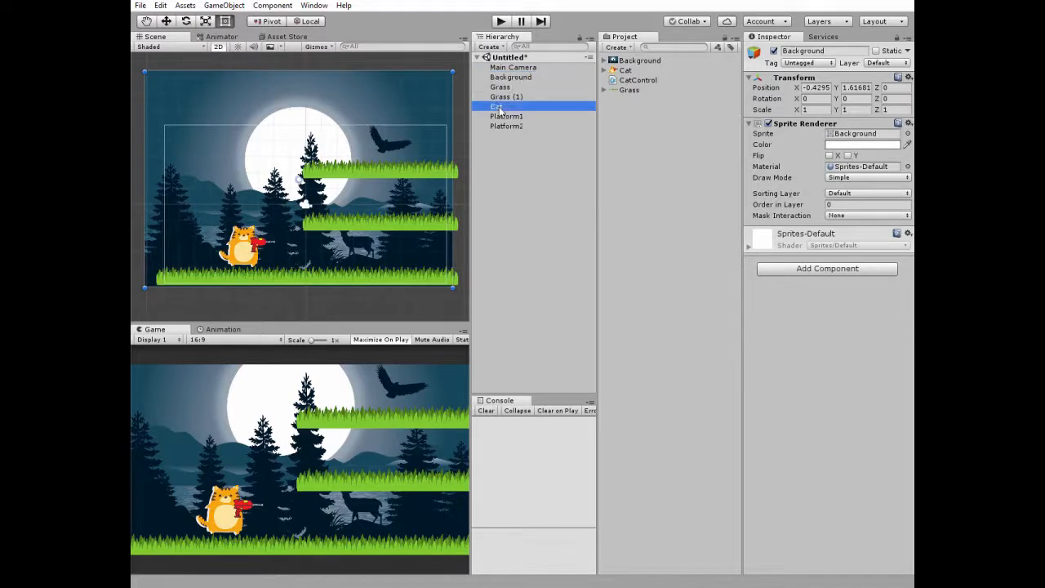
{"action": "left_click", "coordinate": [495, 106]}
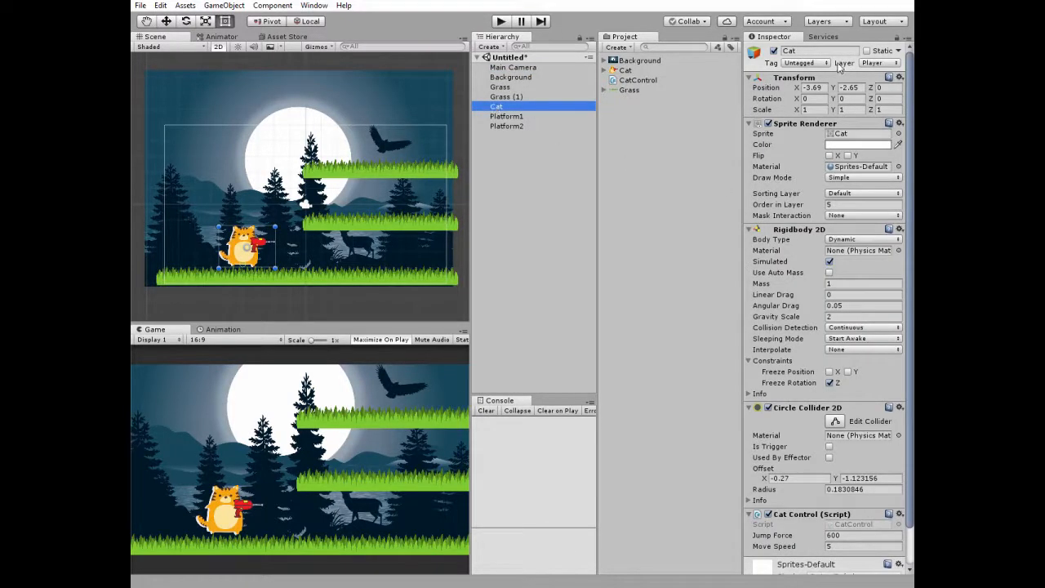
Open Tags & Layers from the cat's Layer dropdown to view the Player and Platform layers
{"action": "left_click", "coordinate": [861, 62]}
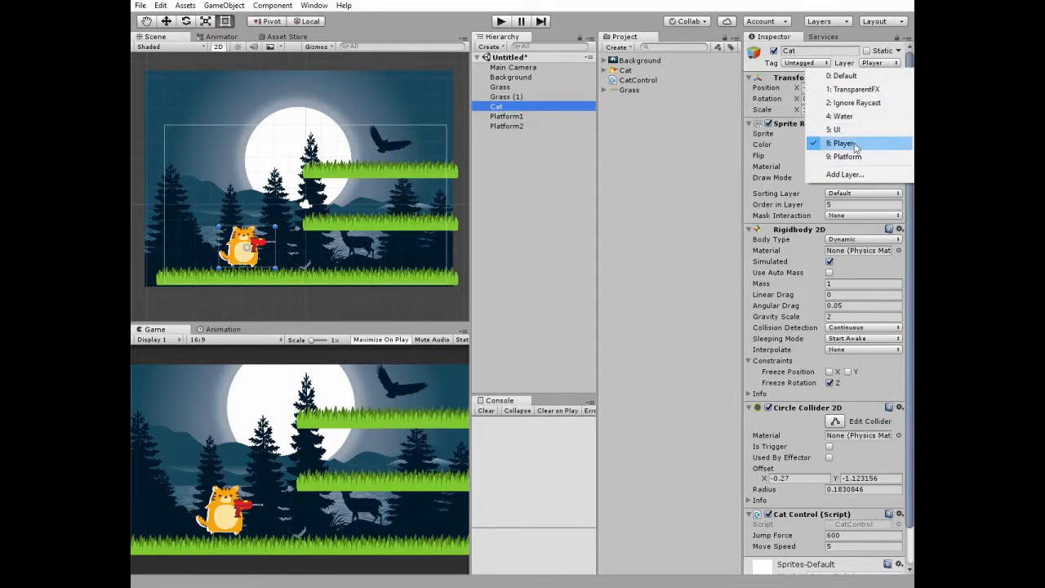
{"action": "left_click", "coordinate": [843, 143]}
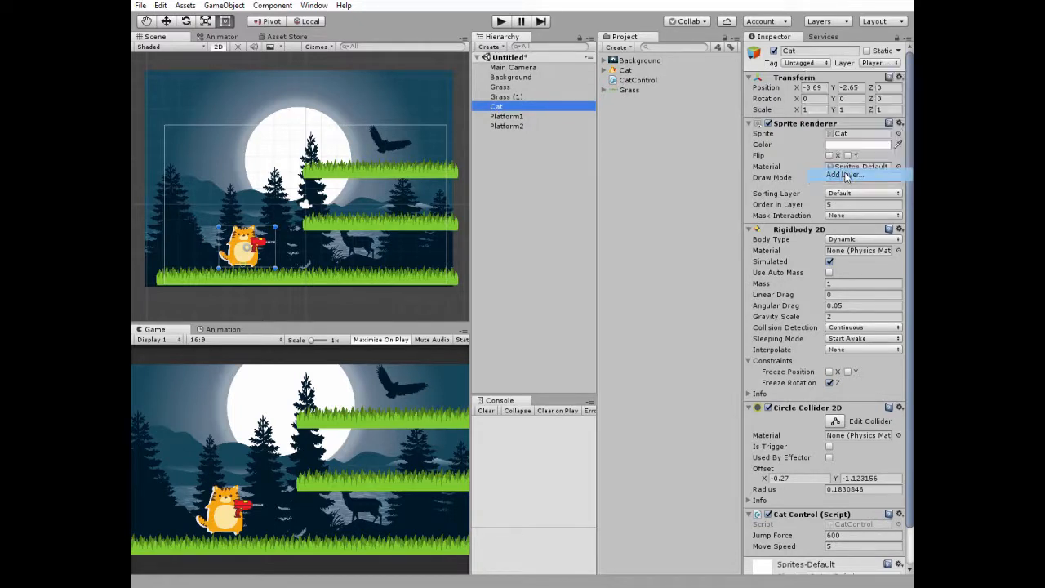
{"action": "left_click", "coordinate": [844, 175]}
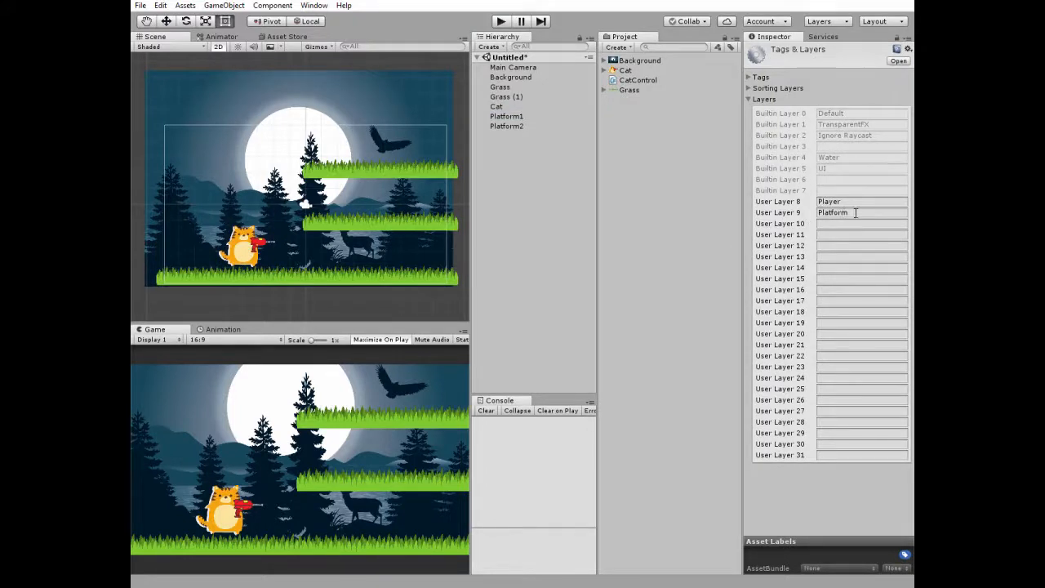
{"action": "left_click", "coordinate": [495, 106]}
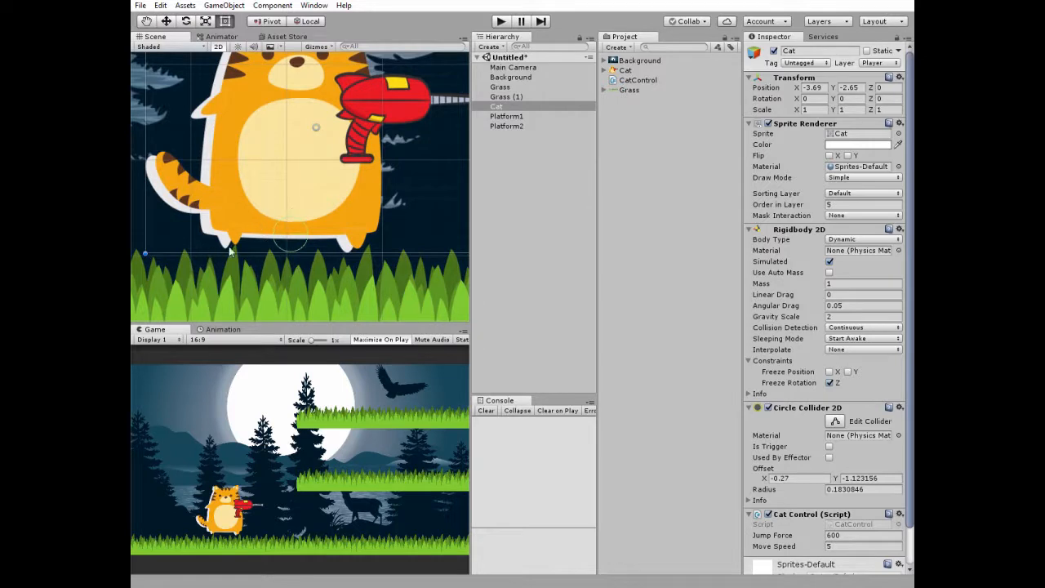
{"action": "mouse_move", "coordinate": [309, 253]}
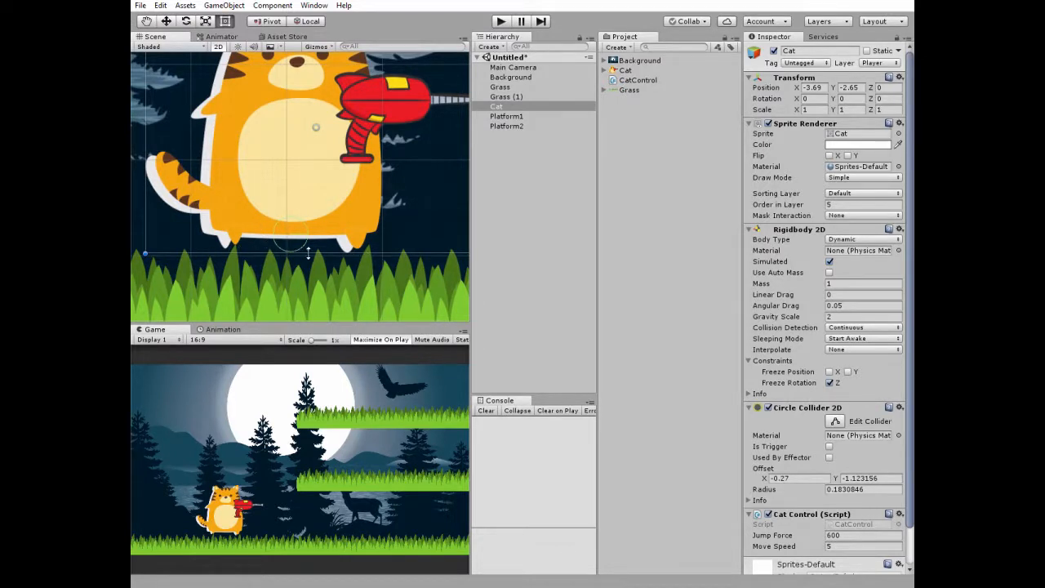
{"action": "mouse_move", "coordinate": [372, 255]}
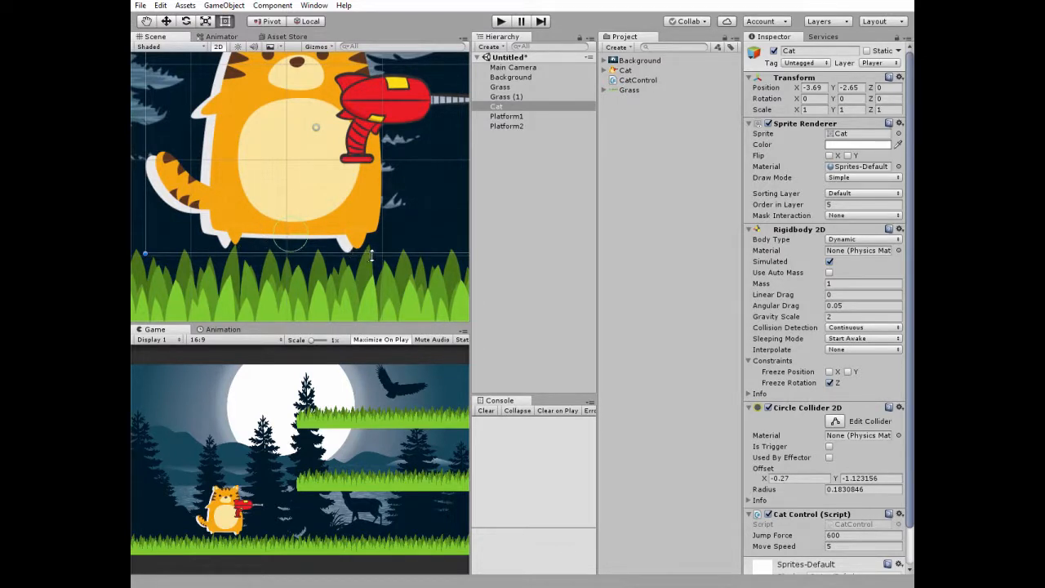
Zoom the Scene view in on the cat's small circle collider above the grass
{"action": "scroll", "scroll_direction": "down", "scroll_amount": 3}
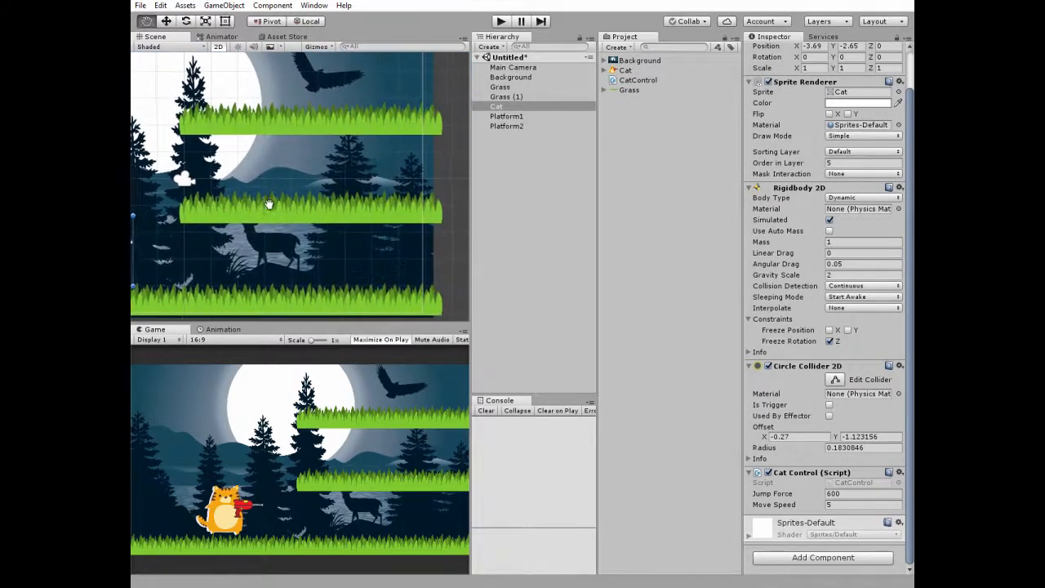
{"action": "left_click", "coordinate": [506, 116]}
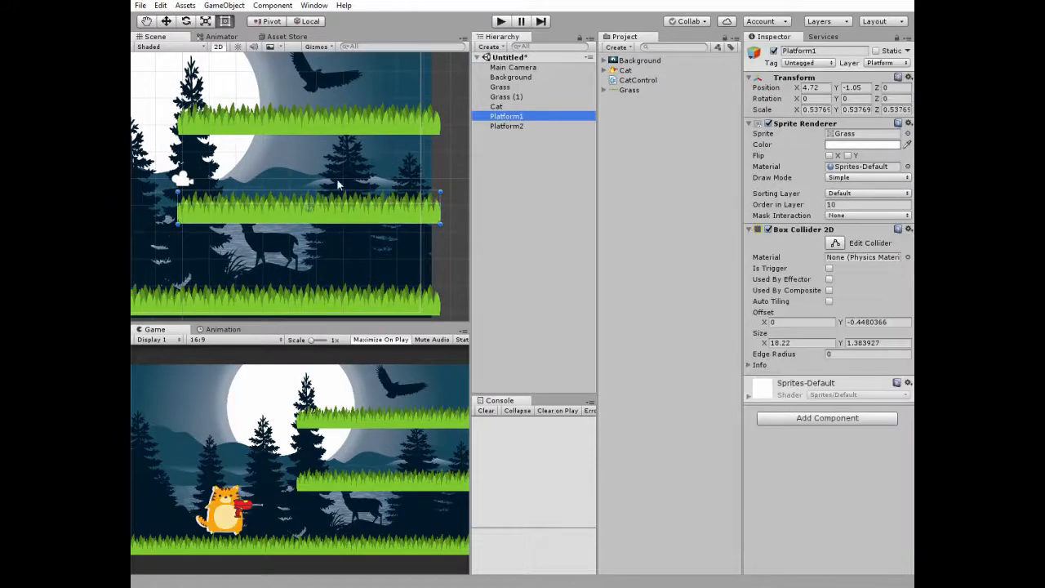
{"action": "left_click", "coordinate": [506, 126]}
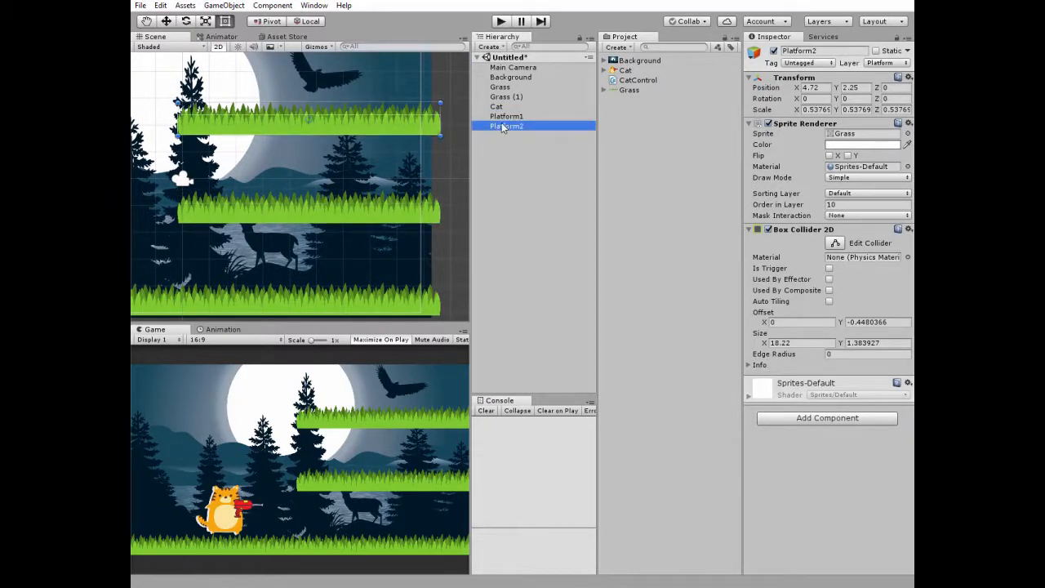
{"action": "left_click", "coordinate": [506, 116]}
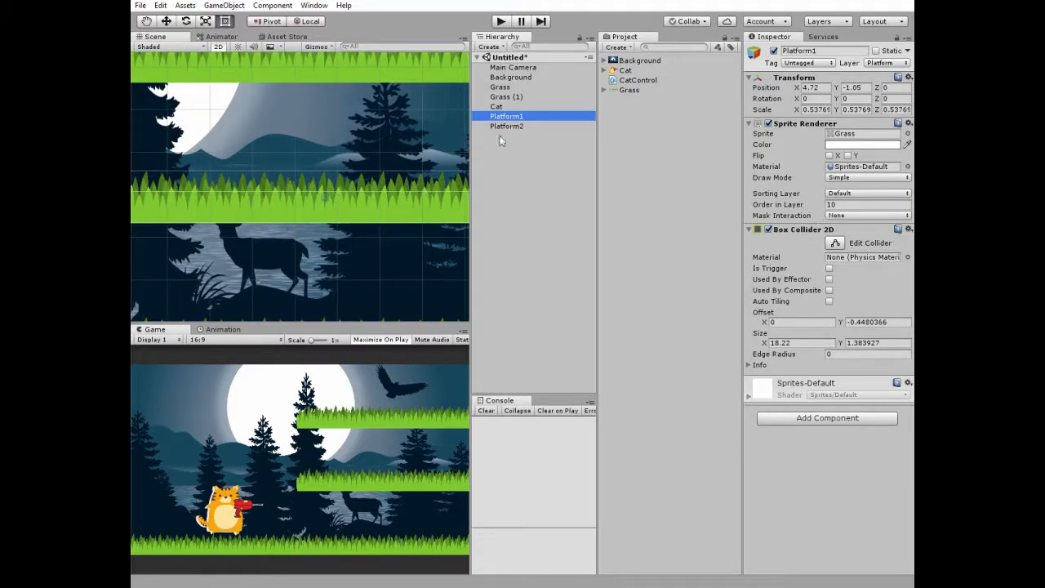
{"action": "left_click", "coordinate": [507, 126]}
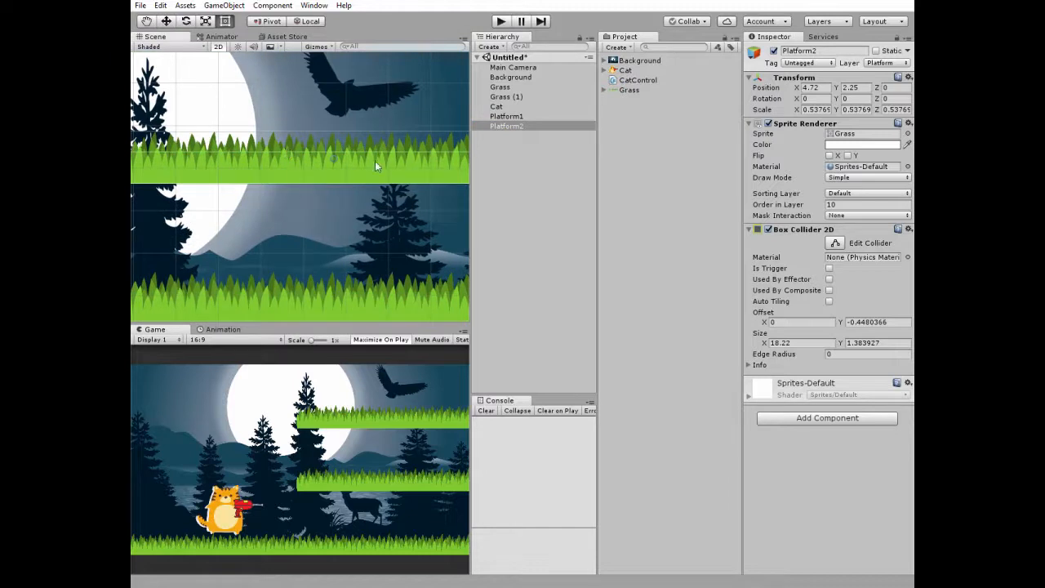
{"action": "left_click", "coordinate": [507, 116]}
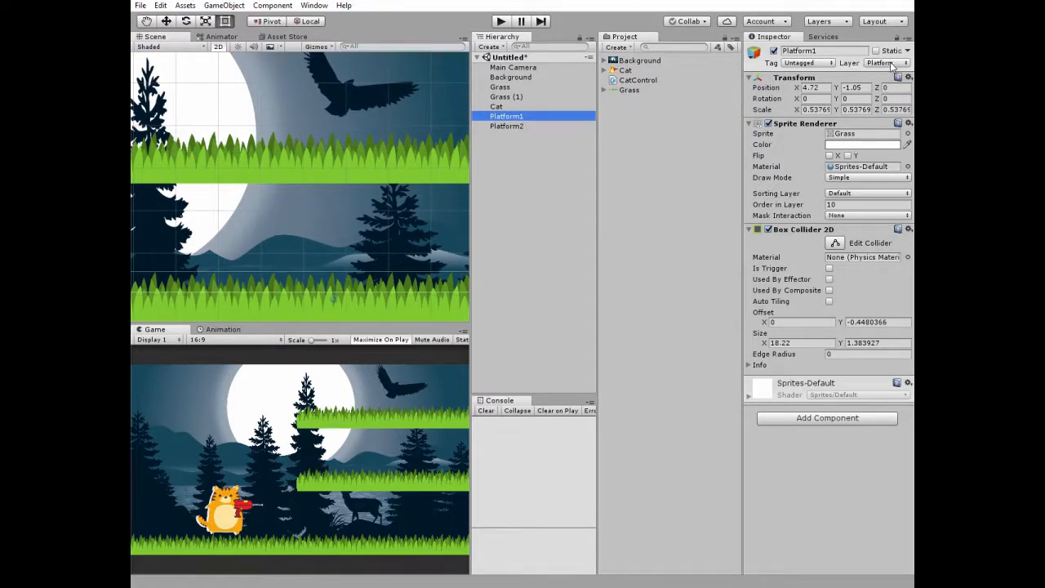
{"action": "left_click", "coordinate": [885, 62]}
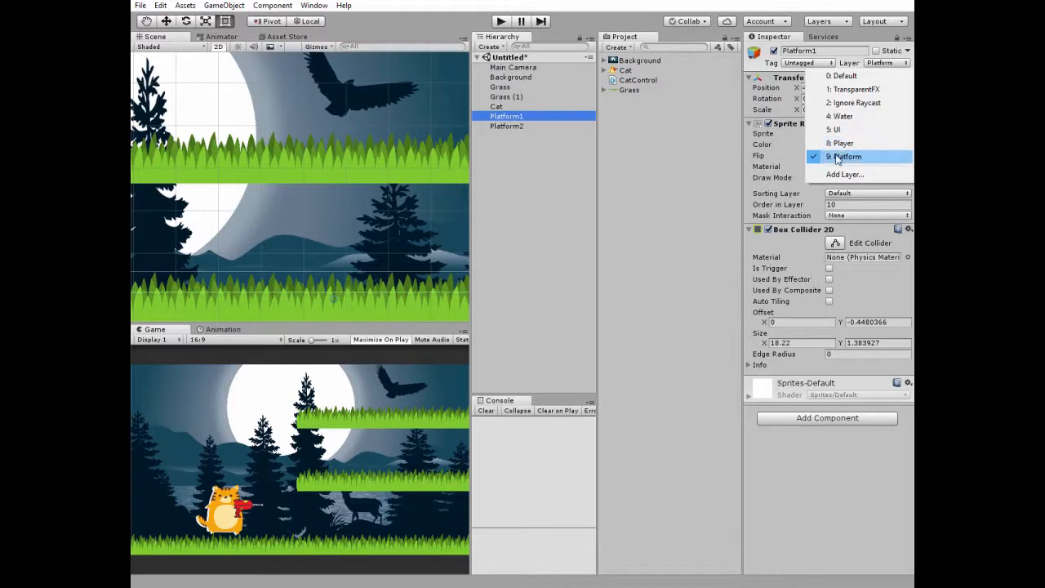
{"action": "left_click", "coordinate": [507, 126]}
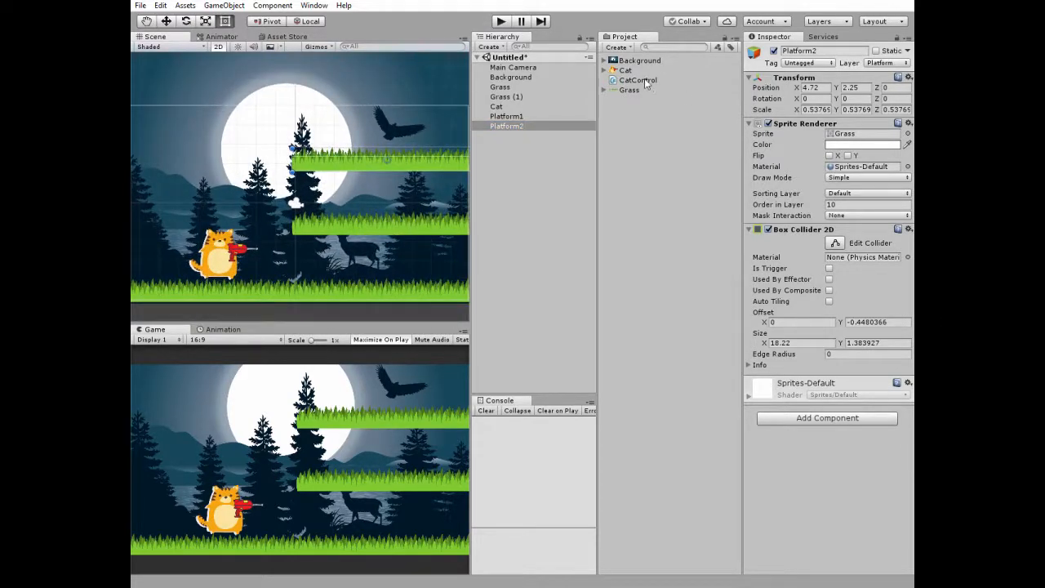
Open CatControl in Visual Studio and scroll through its platform-ignoring layer collision code
{"action": "left_click", "coordinate": [638, 80]}
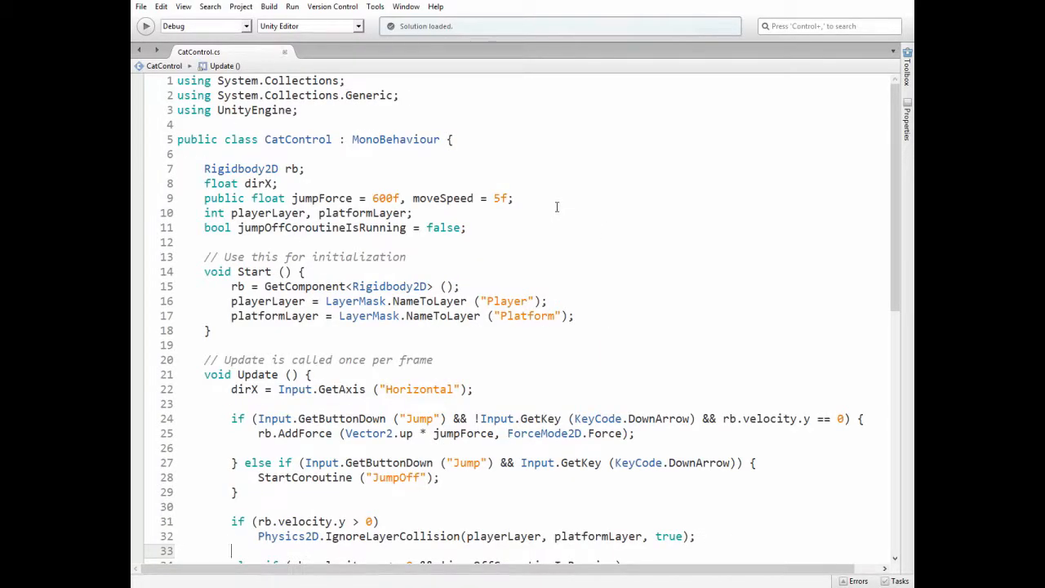
{"action": "mouse_move", "coordinate": [323, 170]}
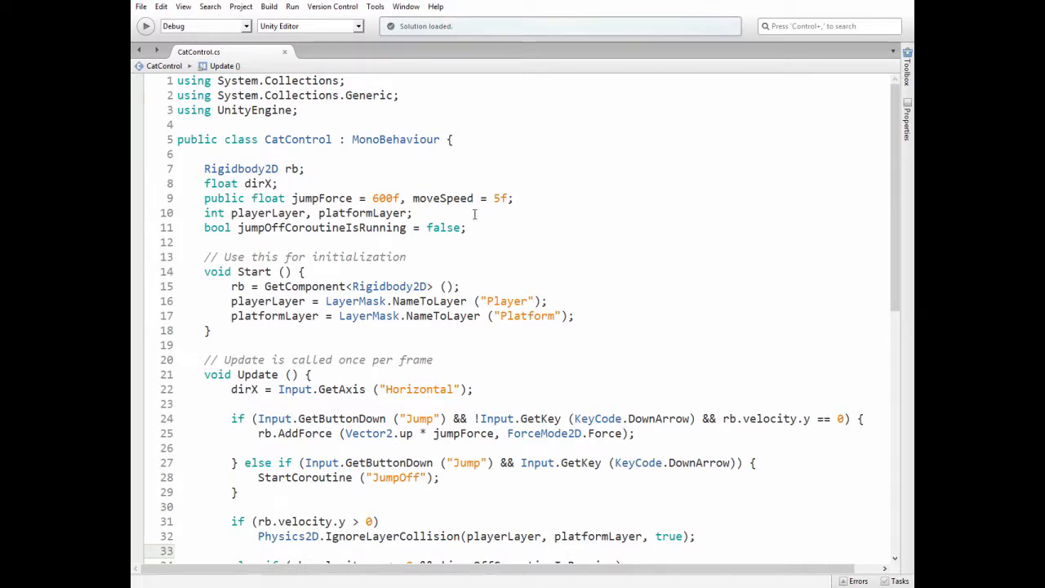
{"action": "mouse_move", "coordinate": [264, 214]}
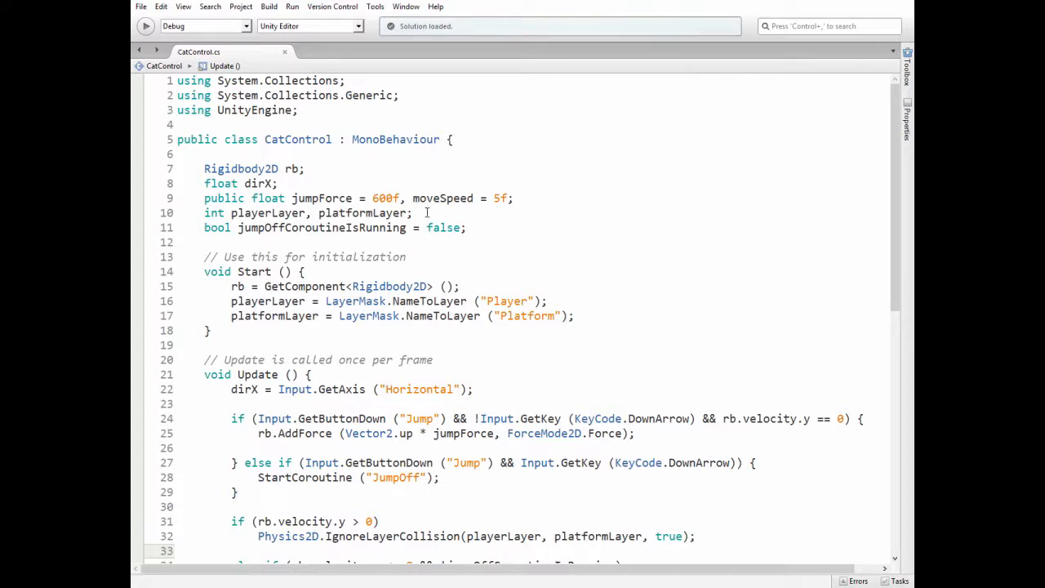
{"action": "mouse_move", "coordinate": [339, 239]}
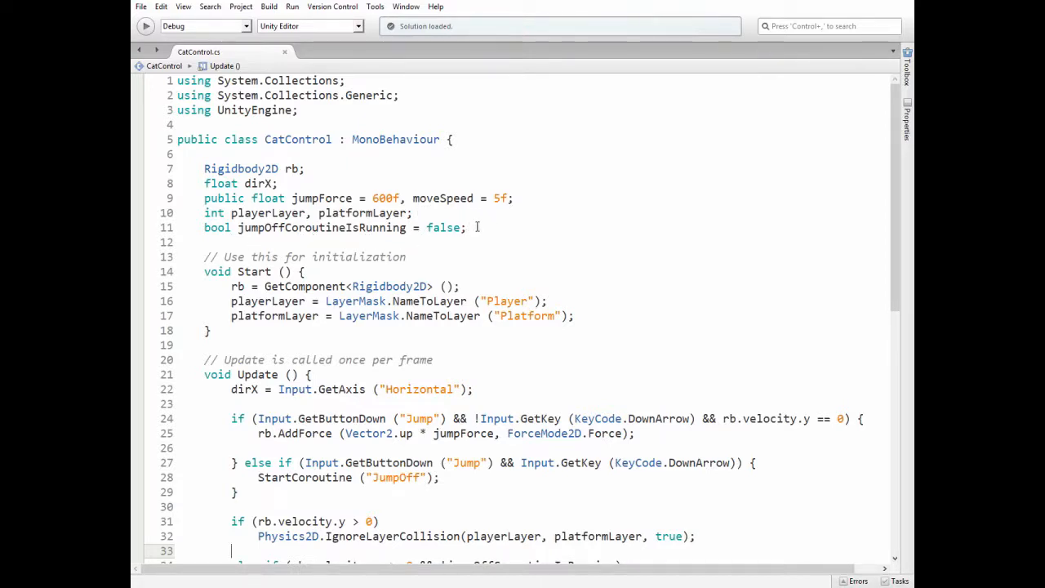
{"action": "scroll", "scroll_direction": "down", "scroll_amount": 3}
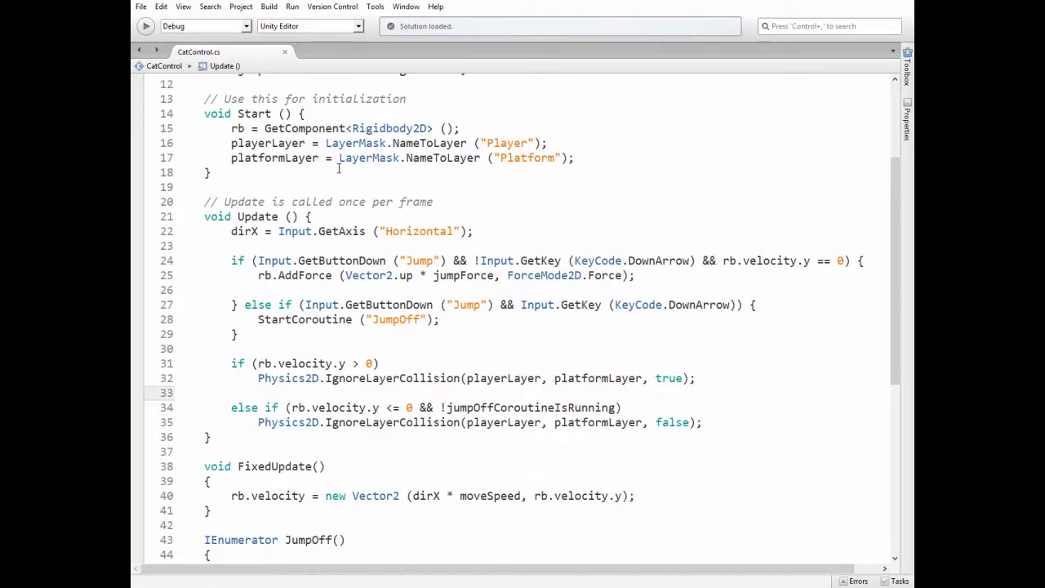
{"action": "left_click", "coordinate": [231, 392]}
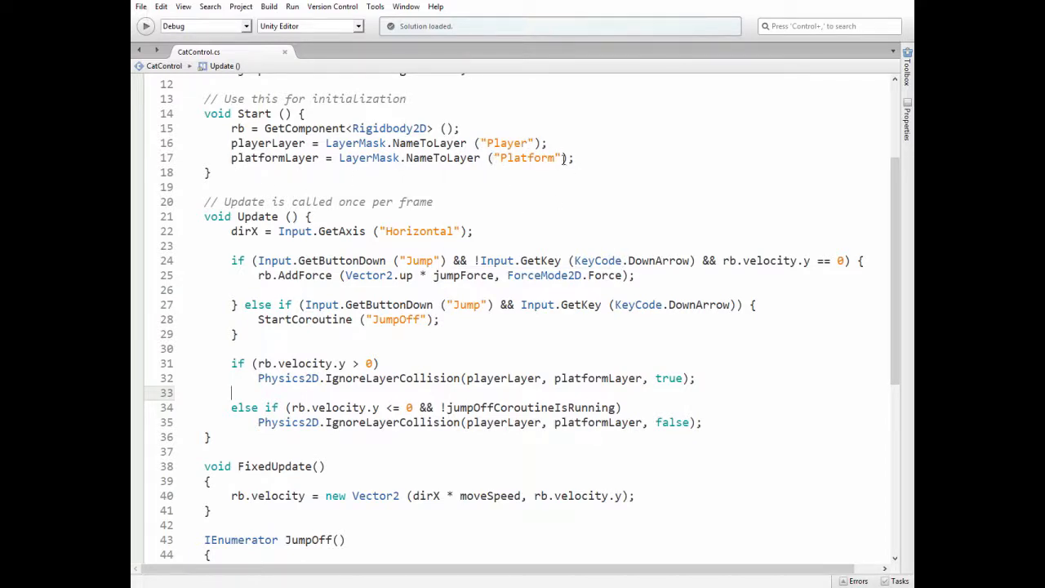
{"action": "scroll", "scroll_direction": "down", "scroll_amount": 3}
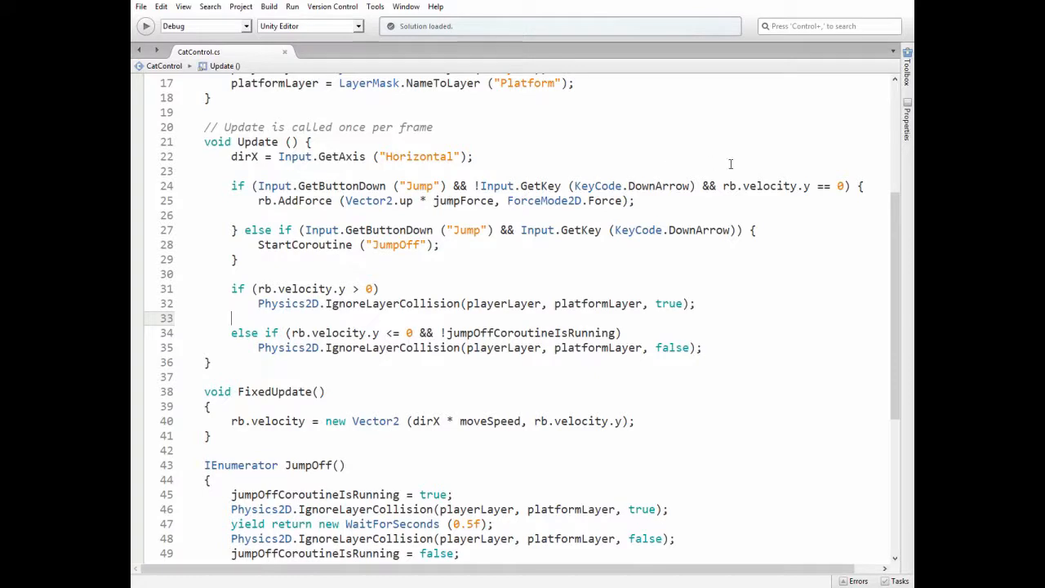
{"action": "mouse_move", "coordinate": [838, 199]}
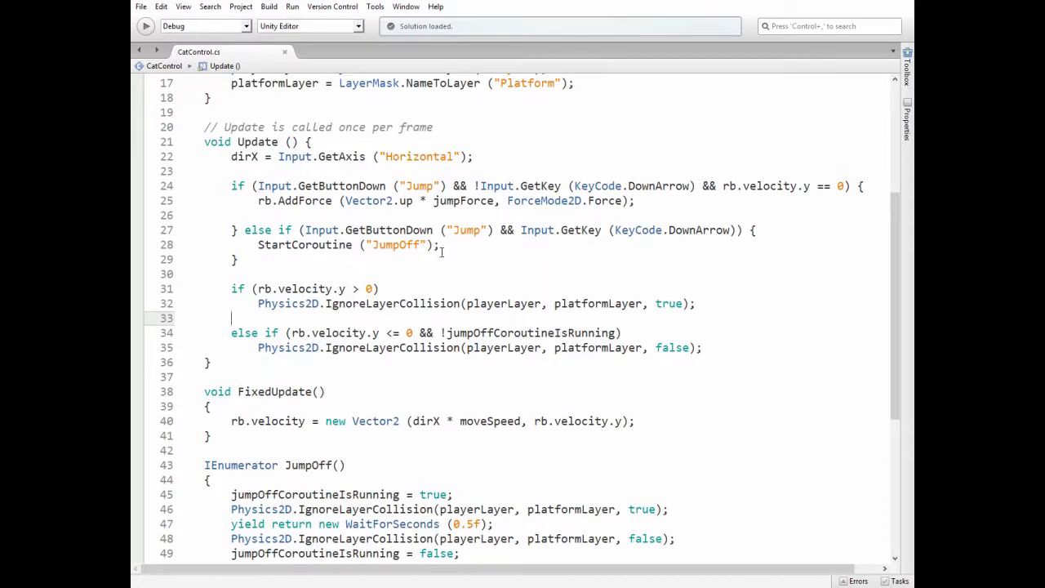
{"action": "scroll", "scroll_direction": "down", "scroll_amount": 3}
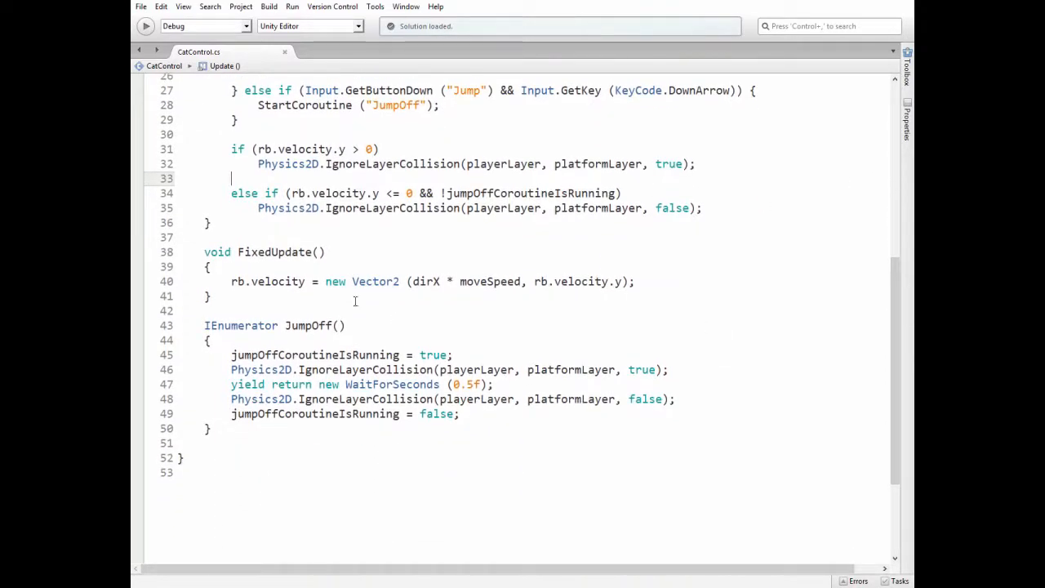
{"action": "mouse_move", "coordinate": [251, 347]}
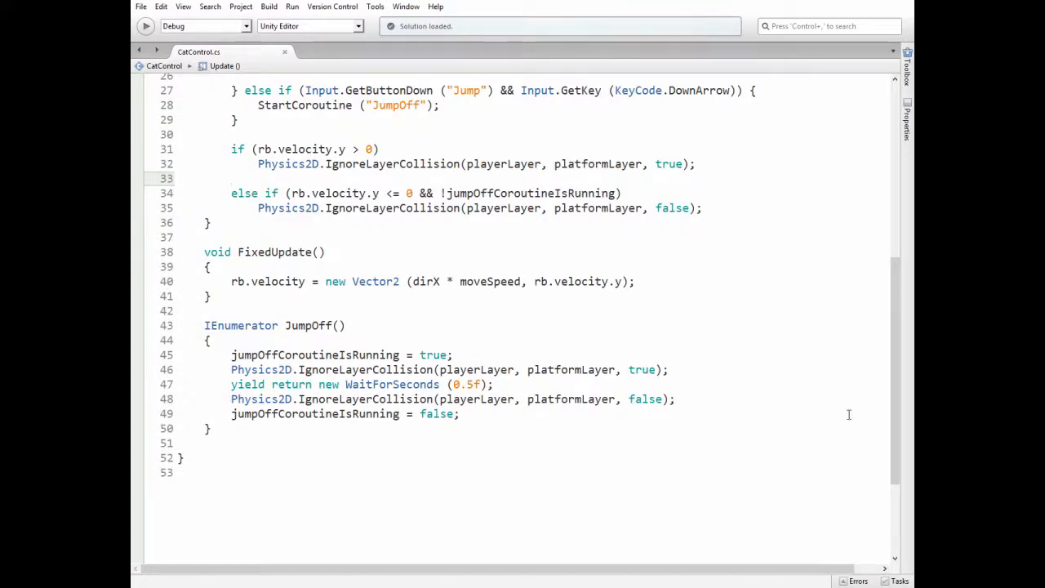
{"action": "scroll", "scroll_direction": "up", "scroll_amount": 3}
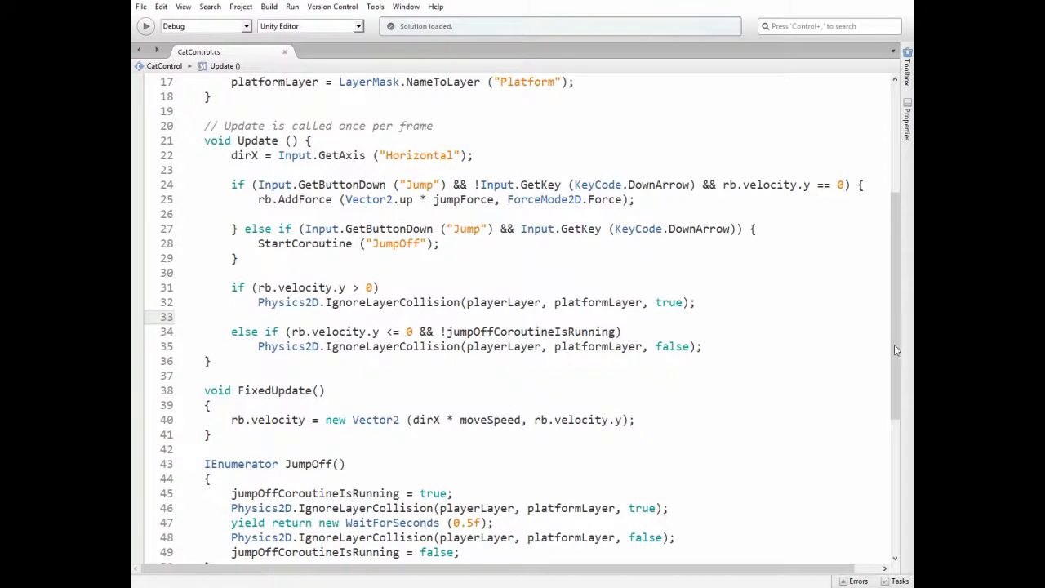
Show the Cat's CatControl script with jump force 600 and move speed 5
{"action": "scroll", "scroll_direction": "down", "scroll_amount": 3}
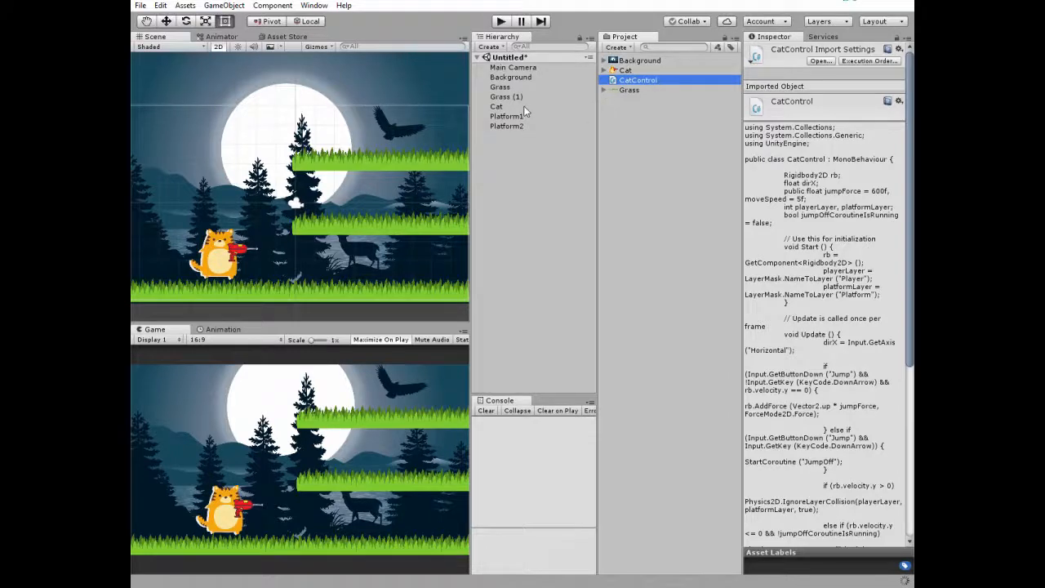
{"action": "left_click", "coordinate": [496, 107]}
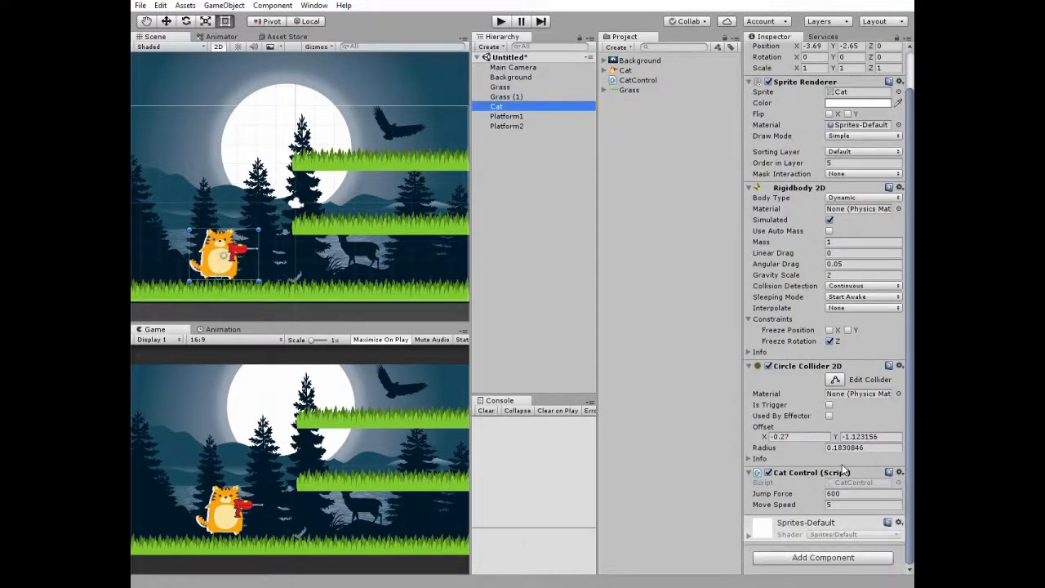